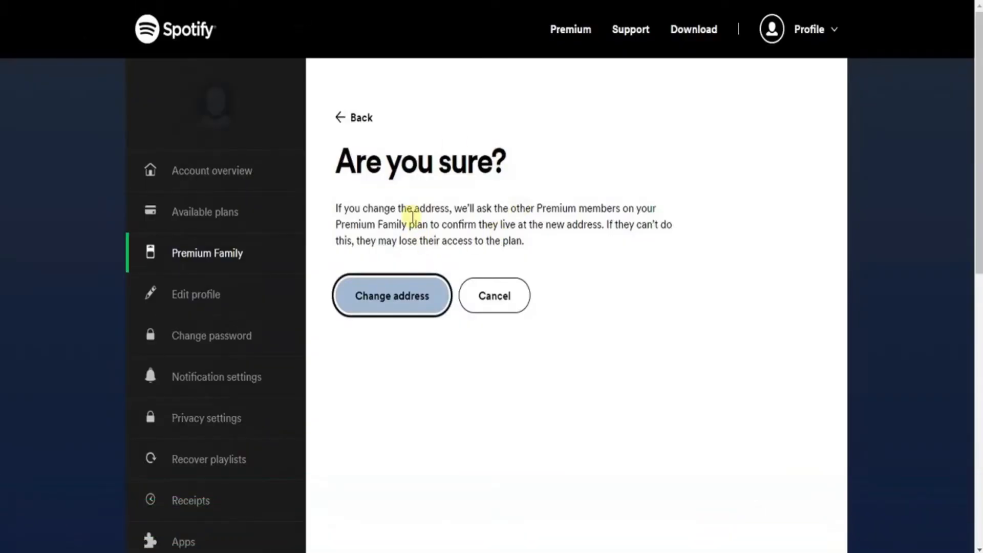
pyautogui.moveTo(335, 207)
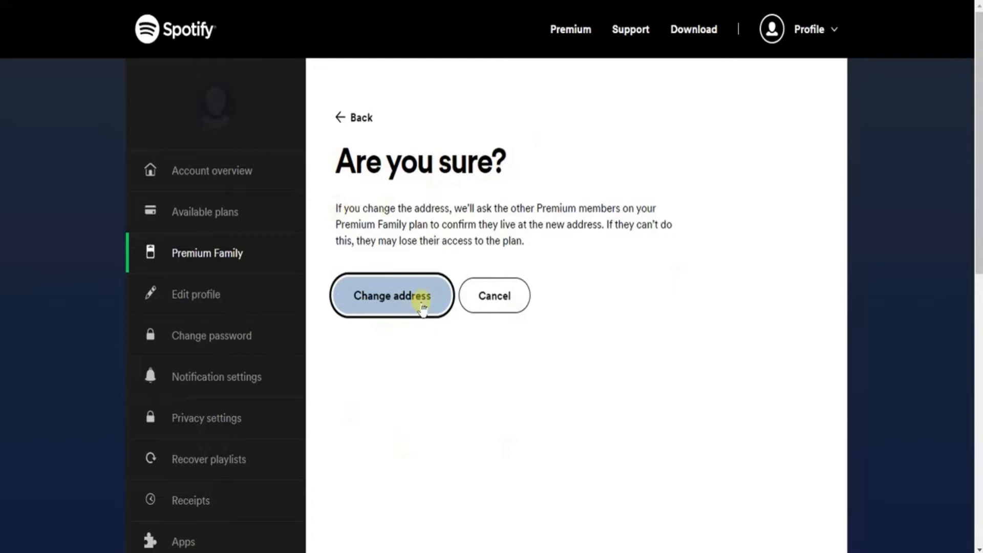
# Confirm the Family plan address change on the 'Are you sure?' page.
pyautogui.click(391, 295)
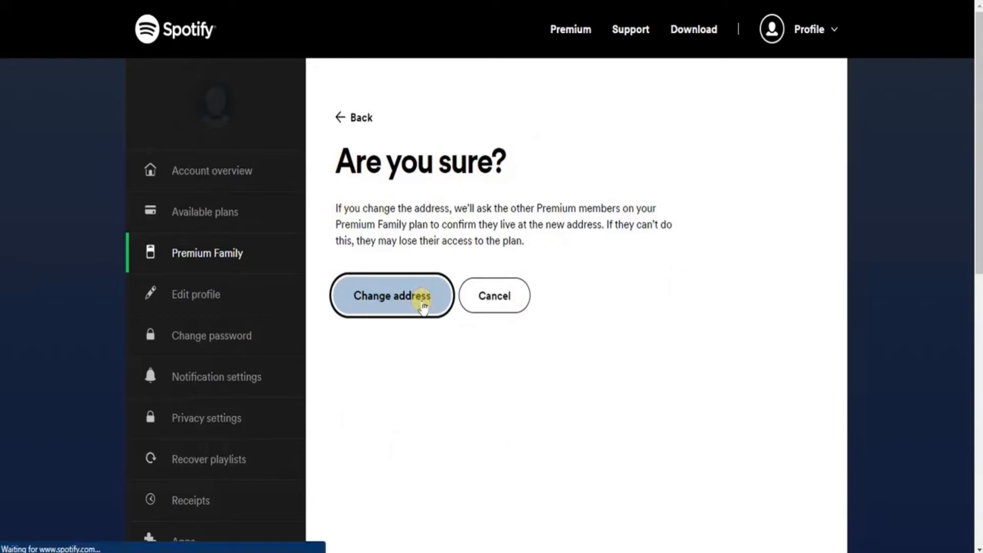
pyautogui.click(391, 296)
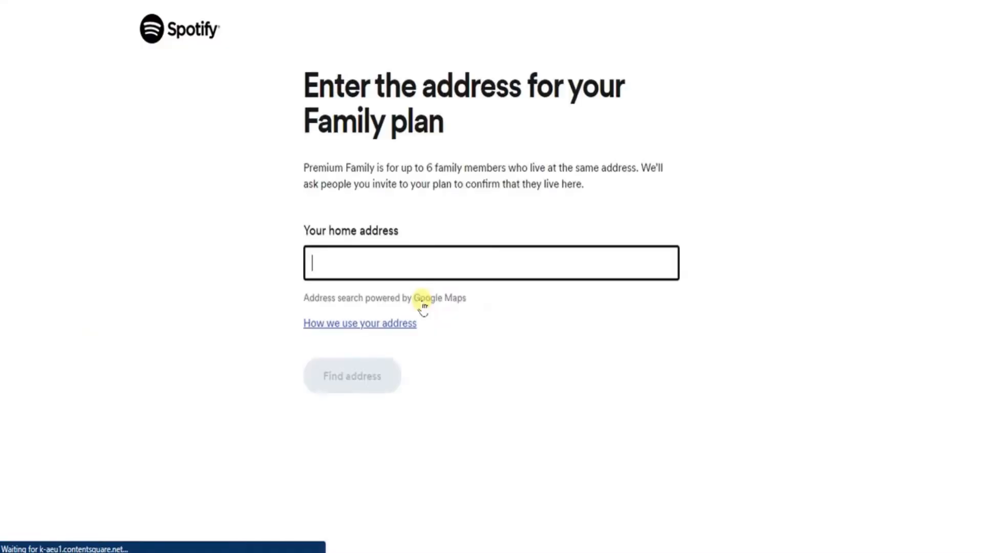
pyautogui.moveTo(369, 80)
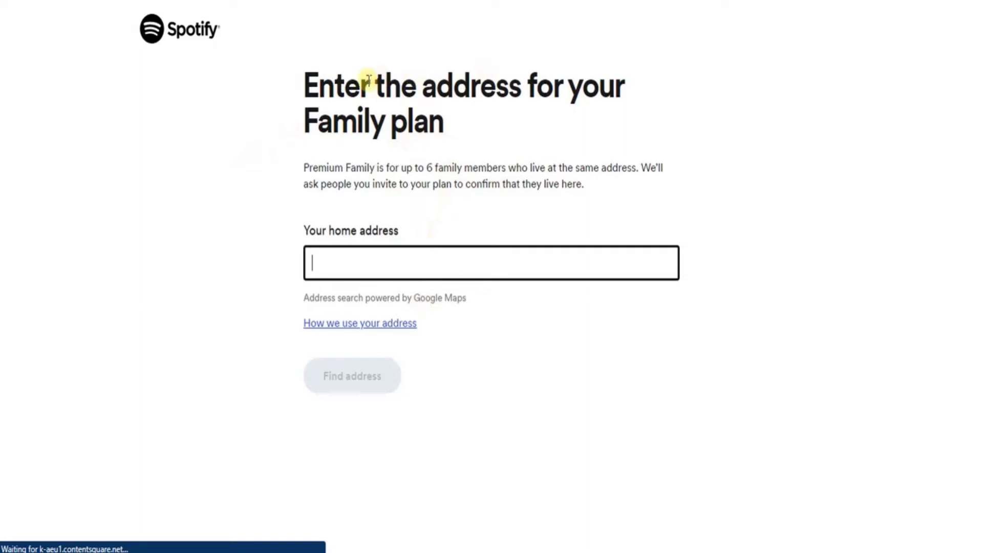
pyautogui.moveTo(277, 308)
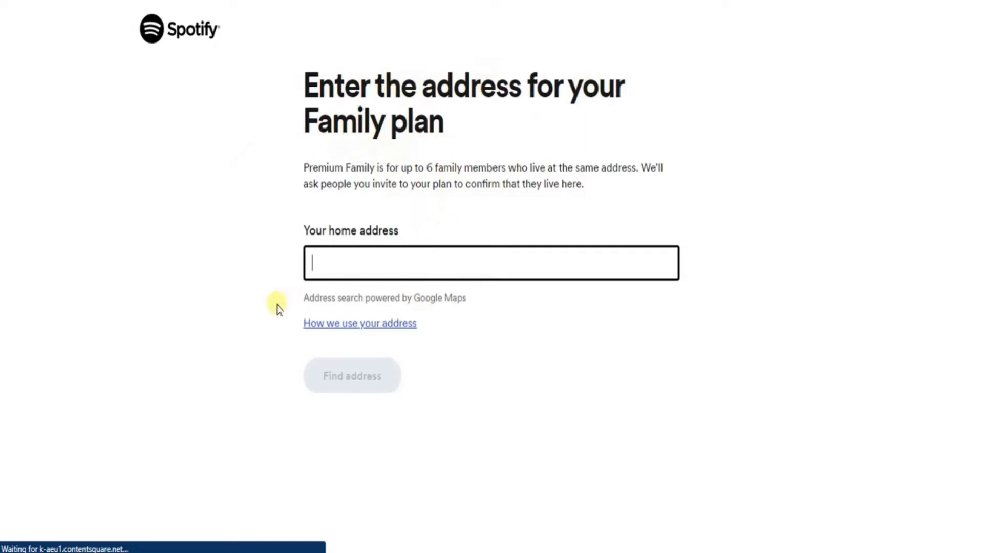
pyautogui.moveTo(194, 257)
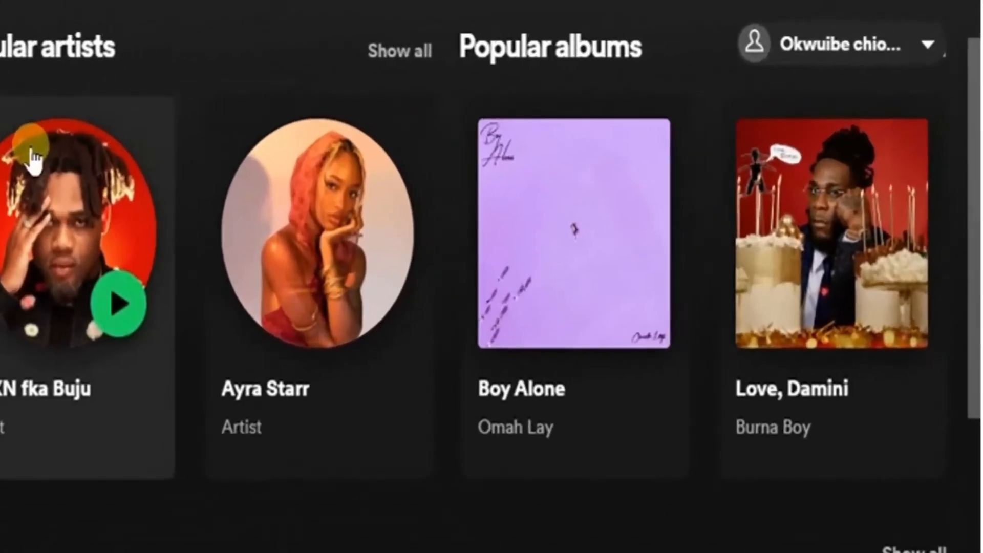
pyautogui.moveTo(827, 44)
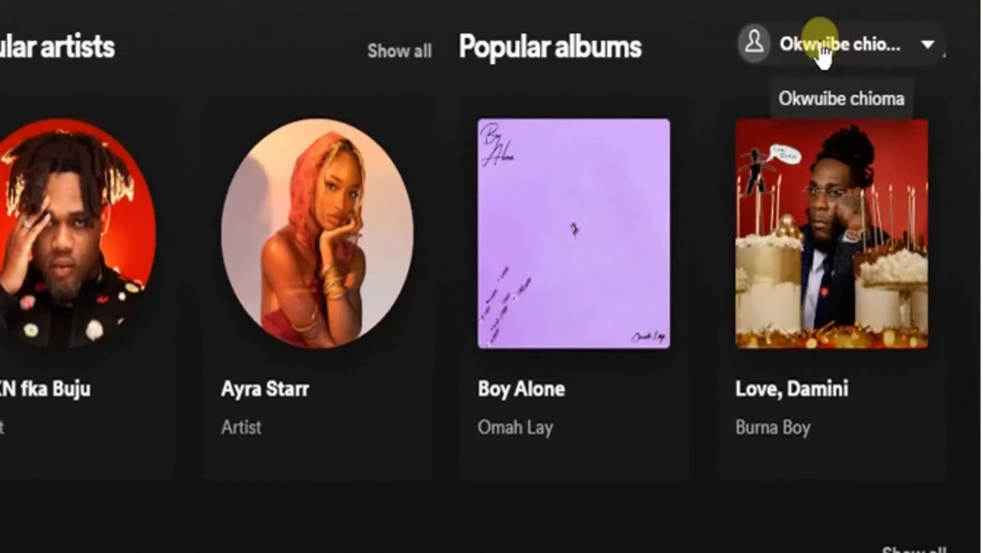
# Open the Account overview page from the profile name menu.
pyautogui.click(843, 43)
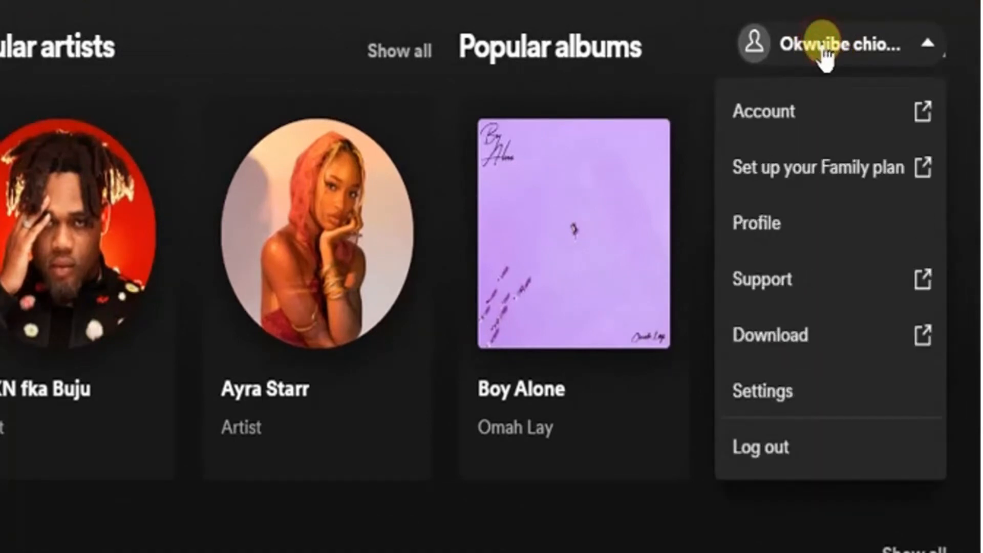
pyautogui.moveTo(763, 111)
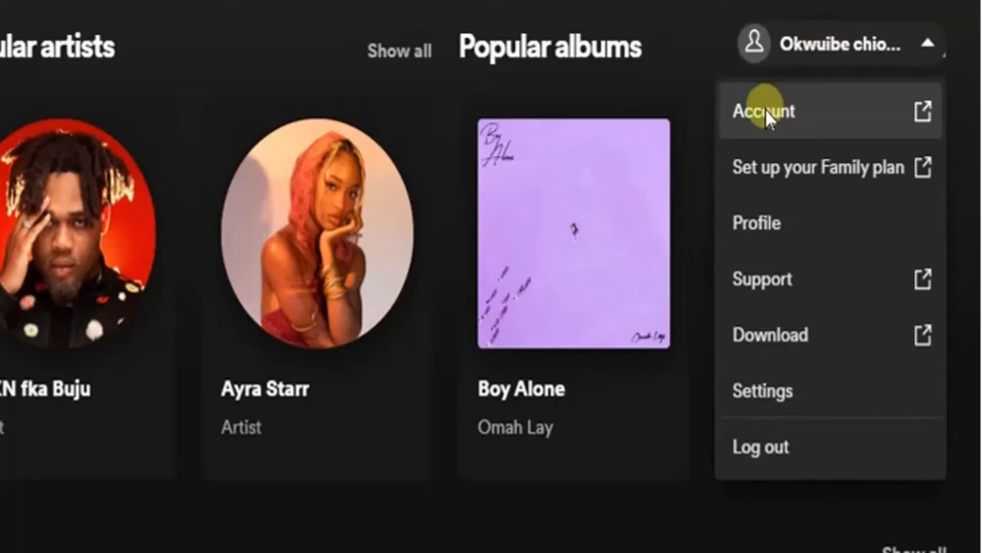
pyautogui.click(763, 111)
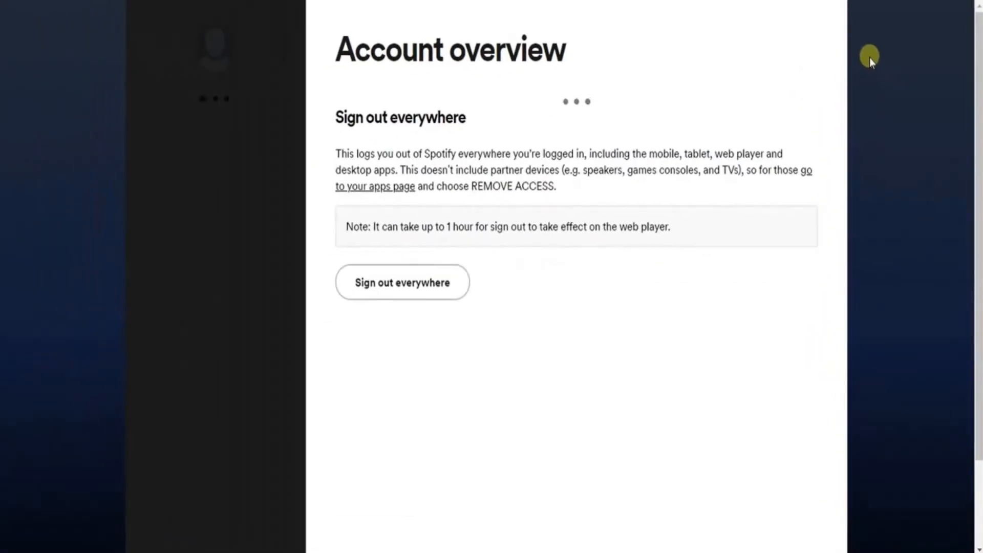
# Scroll the Account overview and open Premium Family from the sidebar.
pyautogui.scroll(3)
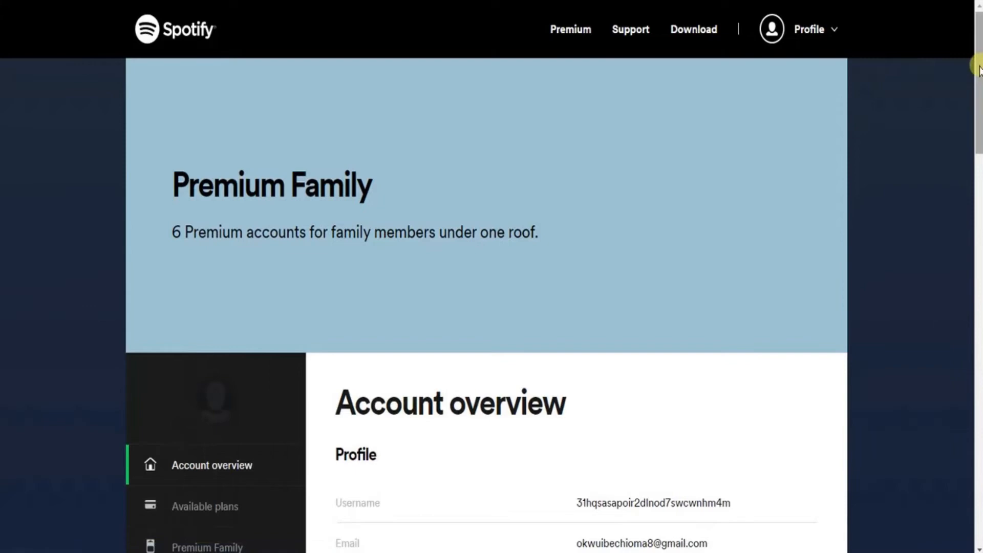
pyautogui.scroll(-3)
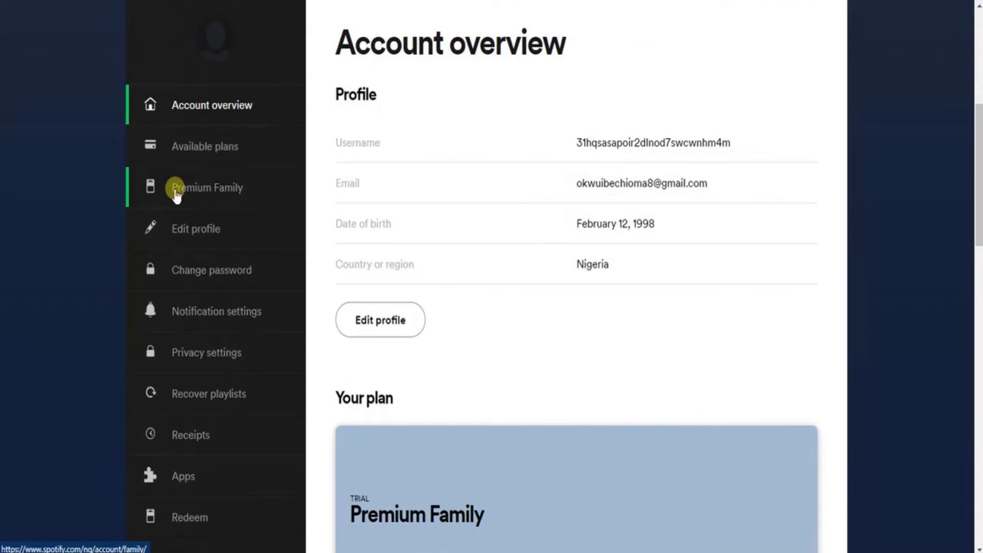
pyautogui.click(207, 187)
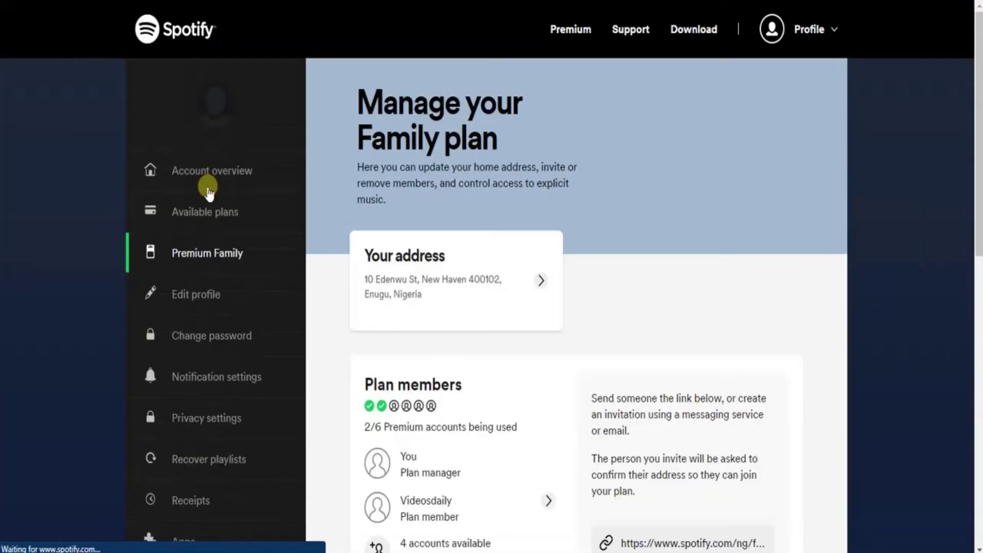
pyautogui.moveTo(333, 287)
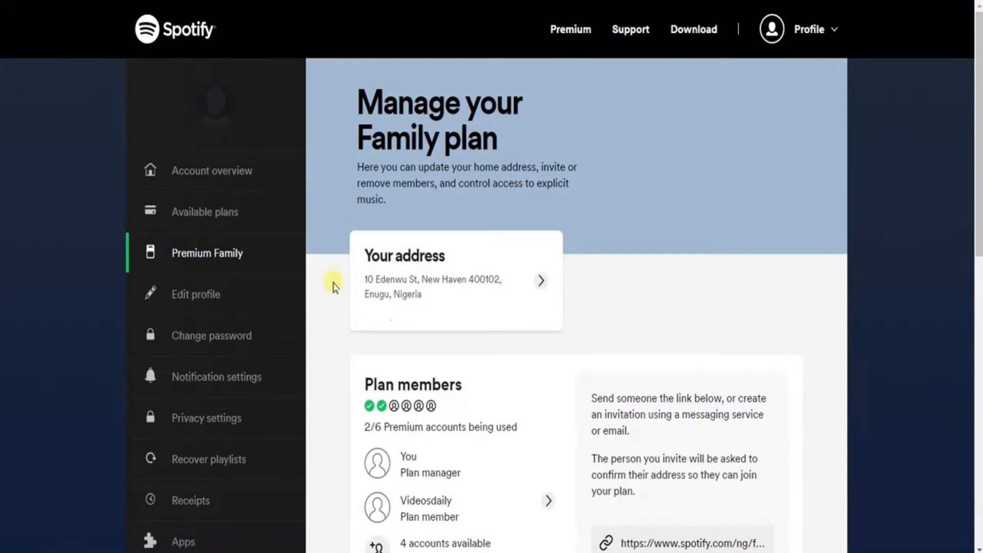
pyautogui.moveTo(498, 266)
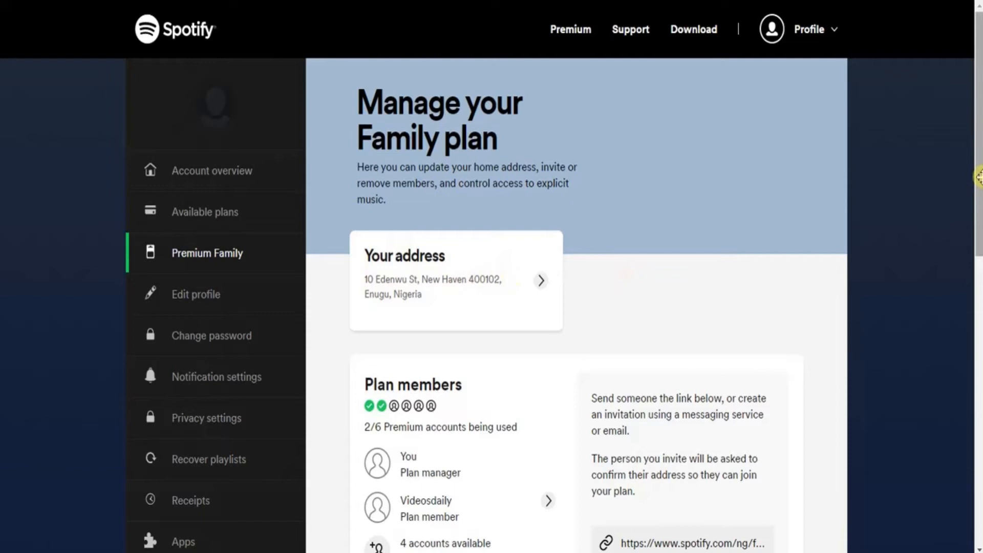
# Scroll through the Premium Family page and open the Your address card.
pyautogui.scroll(-3)
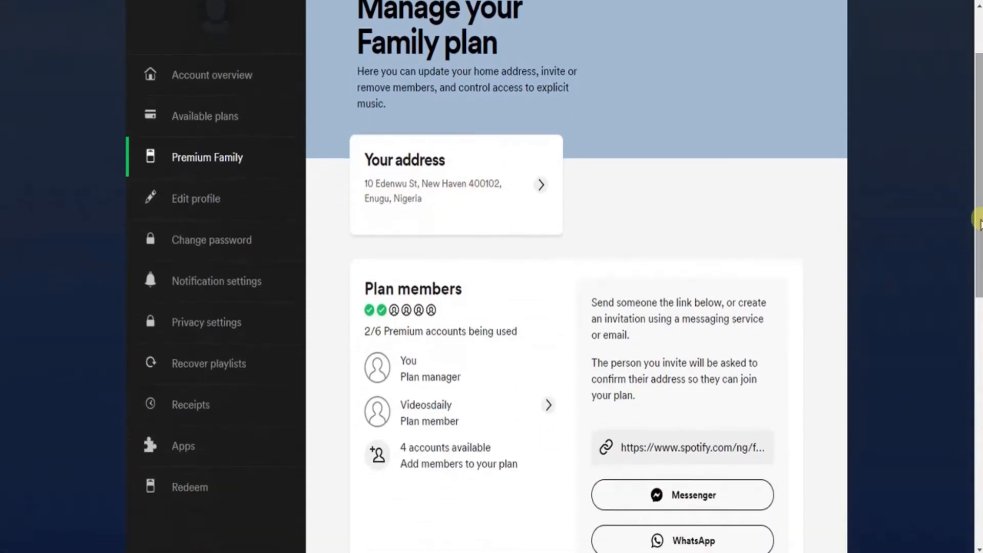
pyautogui.scroll(-3)
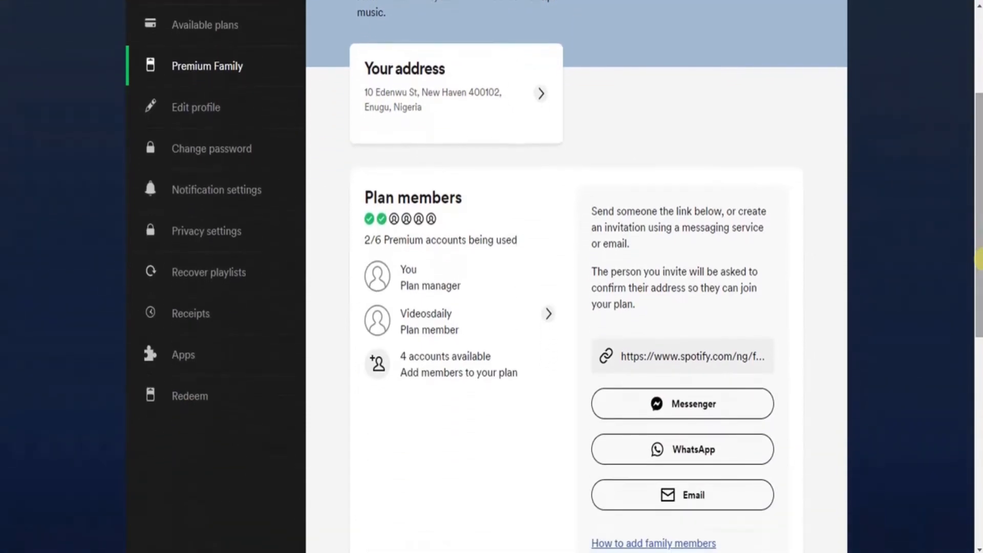
pyautogui.moveTo(694, 383)
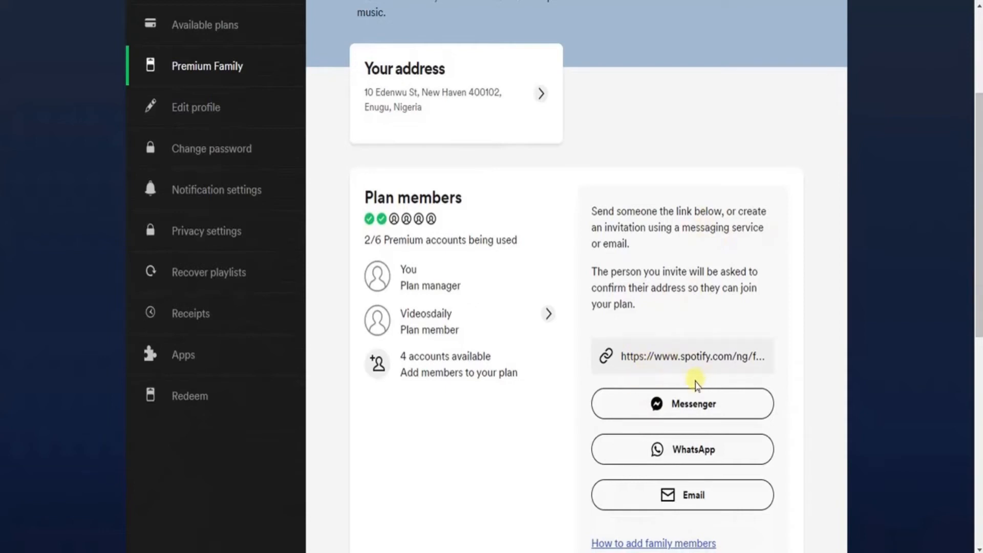
pyautogui.moveTo(975, 334)
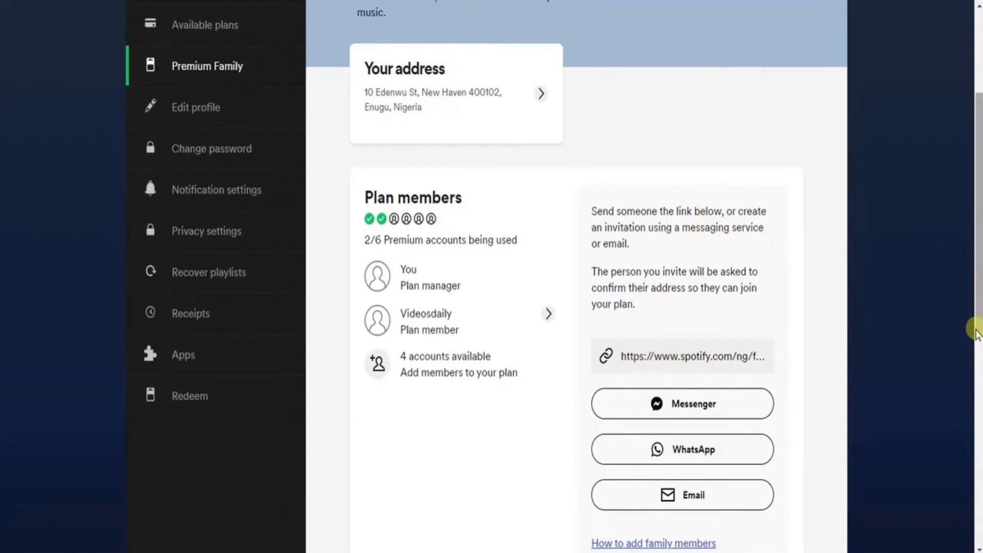
pyautogui.scroll(3)
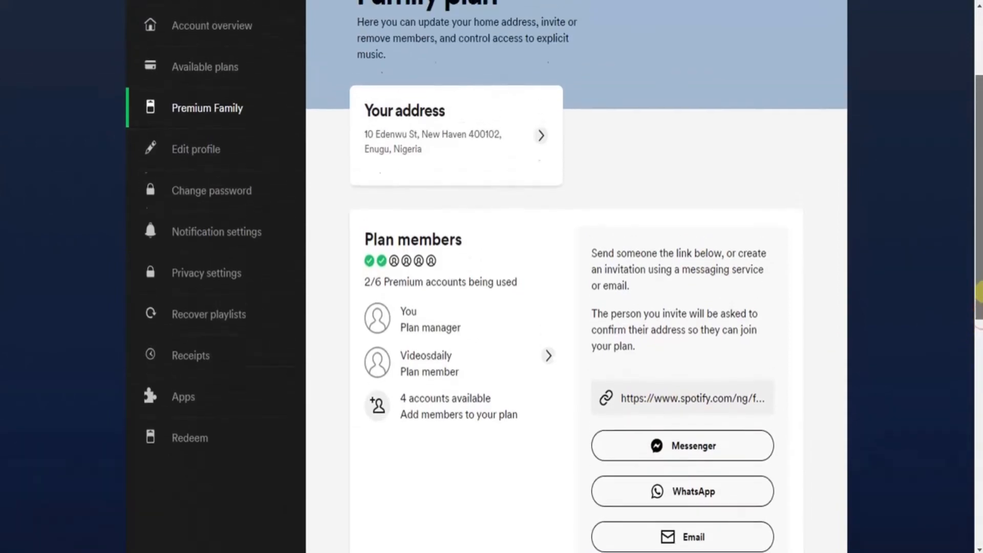
pyautogui.scroll(3)
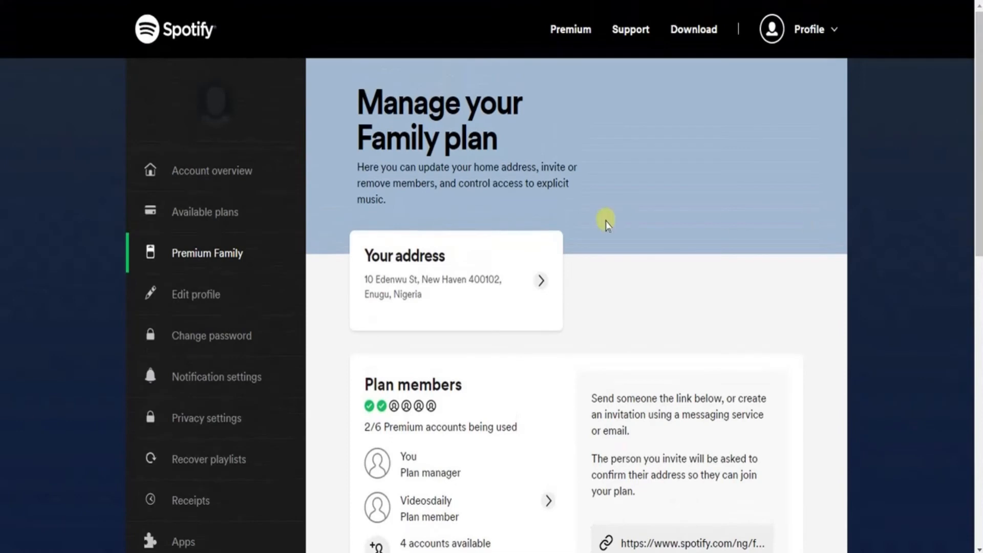
pyautogui.click(539, 280)
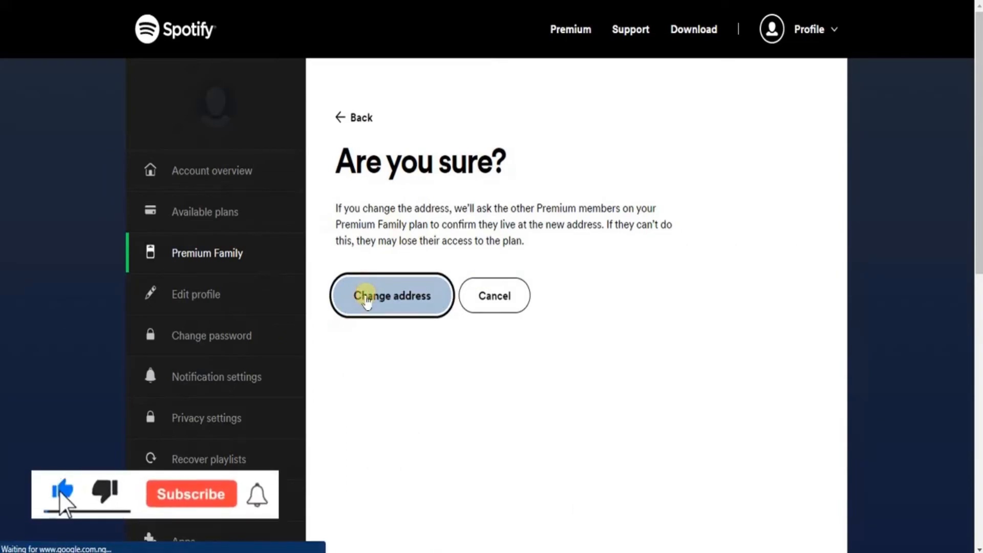
# Agree to change the address and start a 'gh' search entry.
pyautogui.click(391, 295)
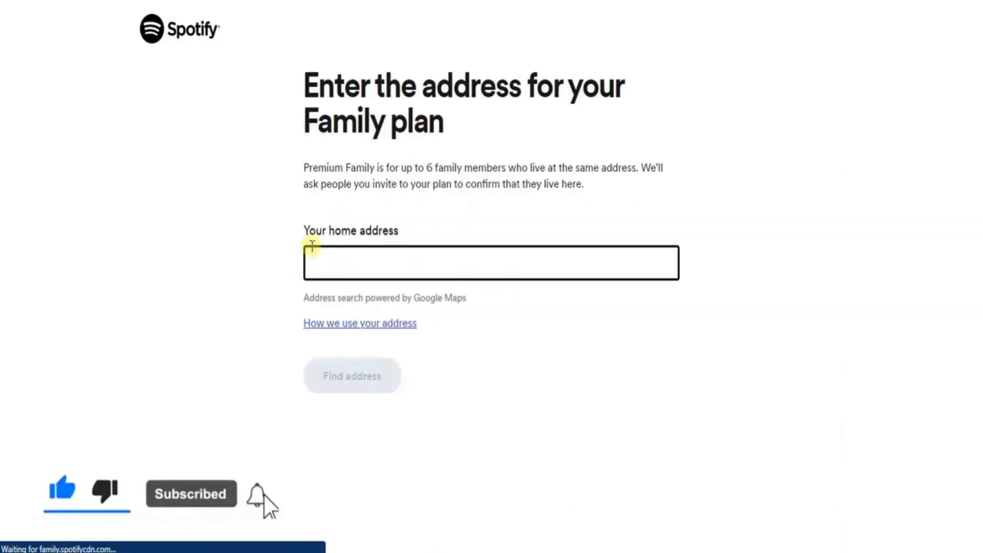
pyautogui.write('gh')
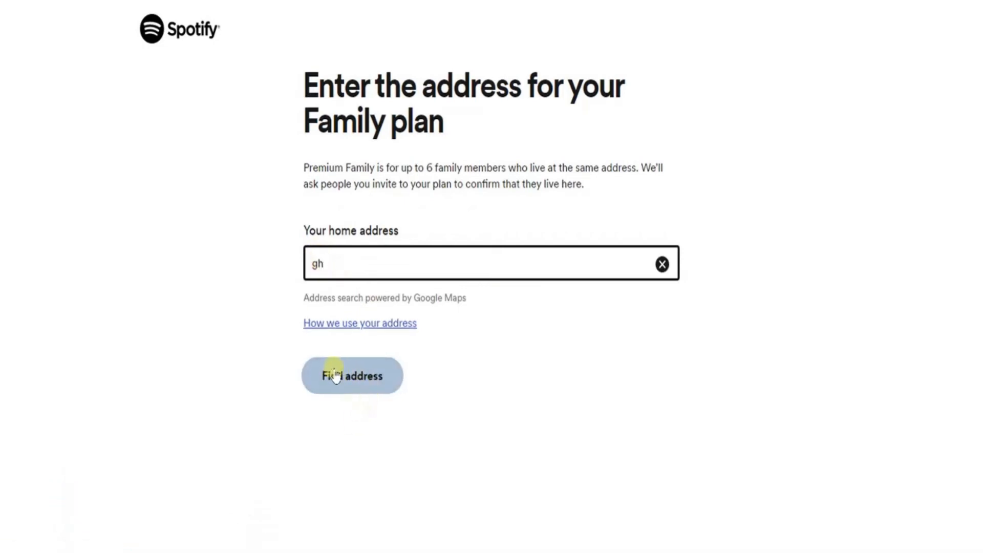
pyautogui.moveTo(431, 363)
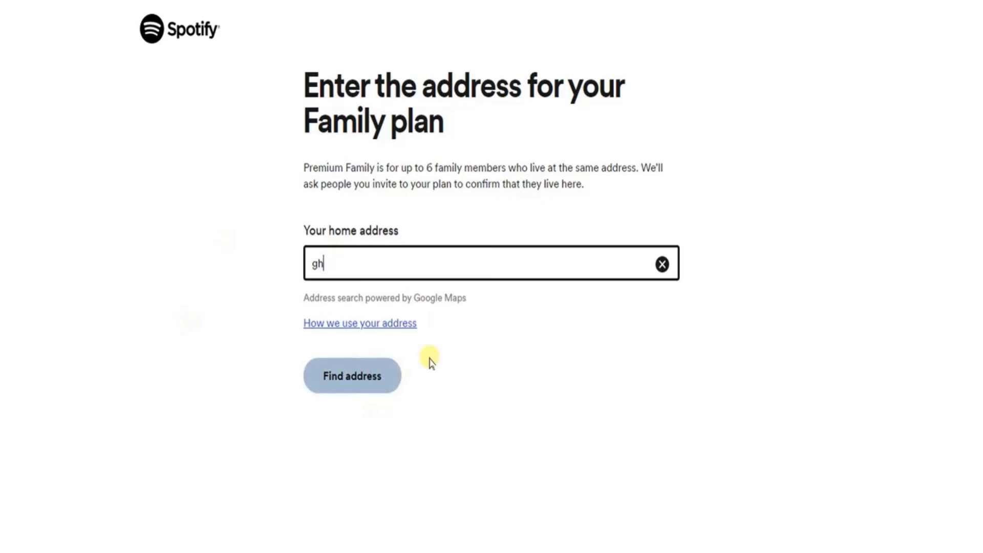
pyautogui.moveTo(395, 258)
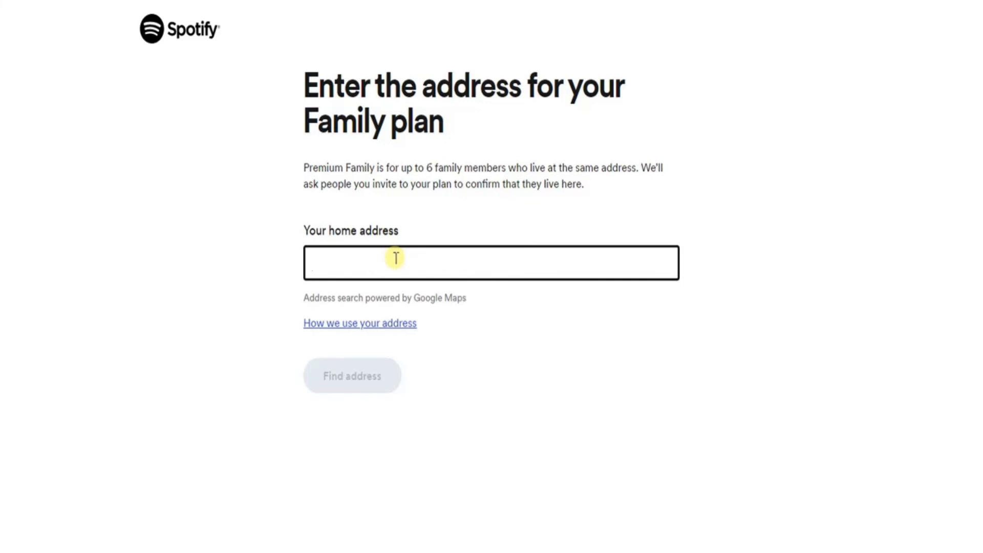
# Search '10 edenwus' and pick the 10 Edenwu Street, Enugu suggestion.
pyautogui.write('10')
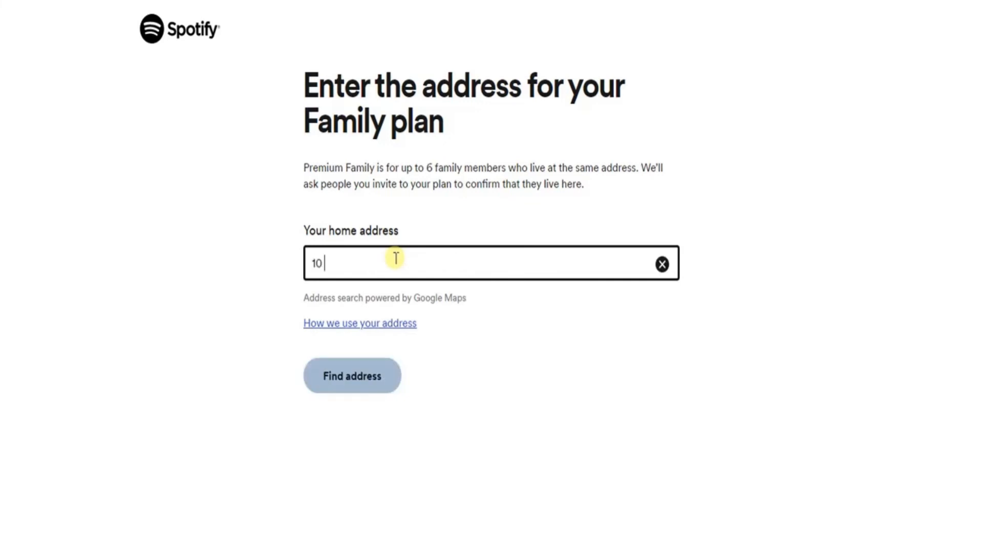
pyautogui.write('ede')
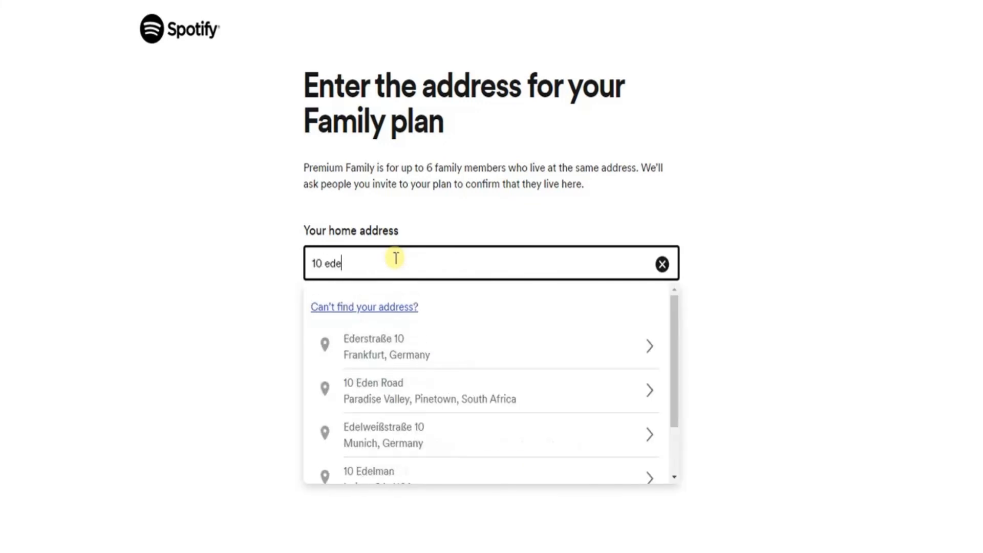
pyautogui.write('nwu')
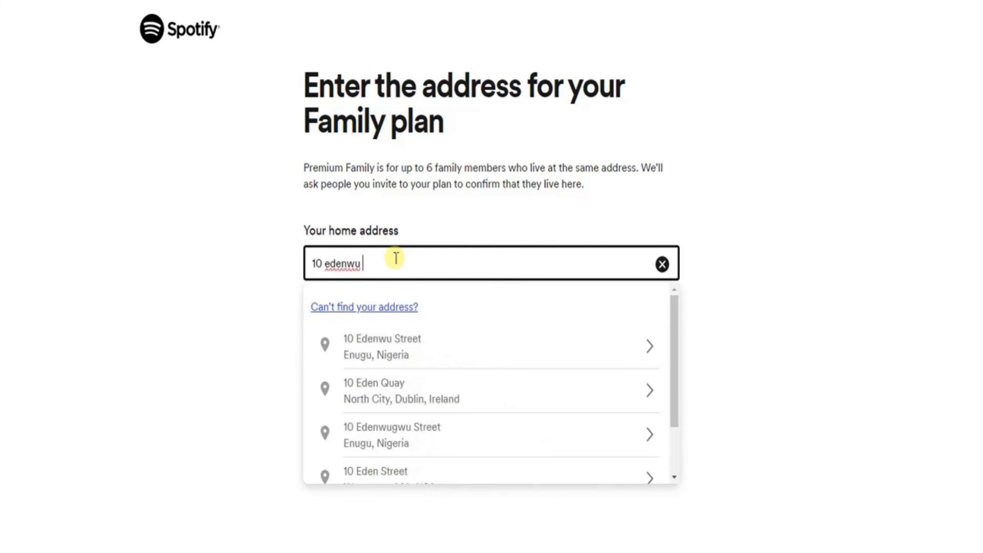
pyautogui.write('s')
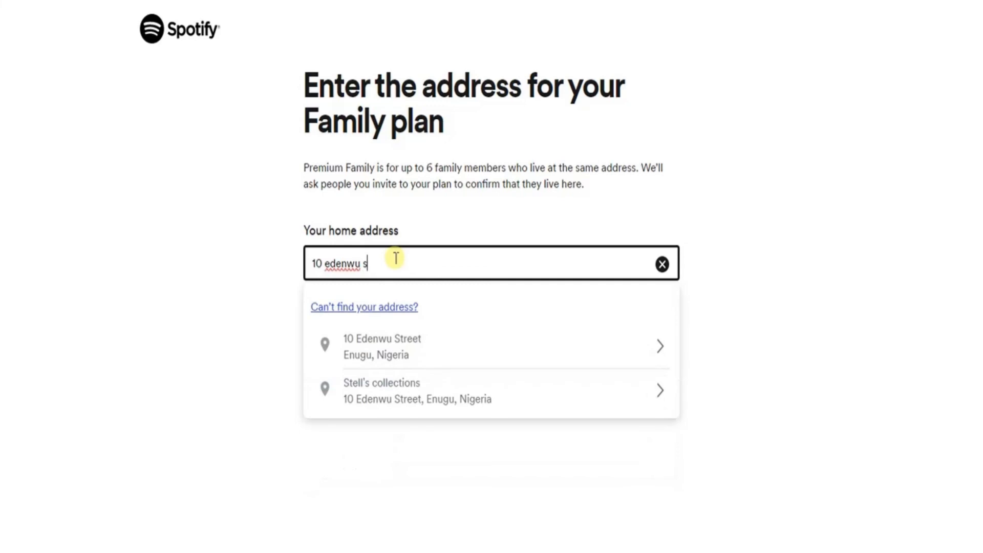
pyautogui.moveTo(383, 383)
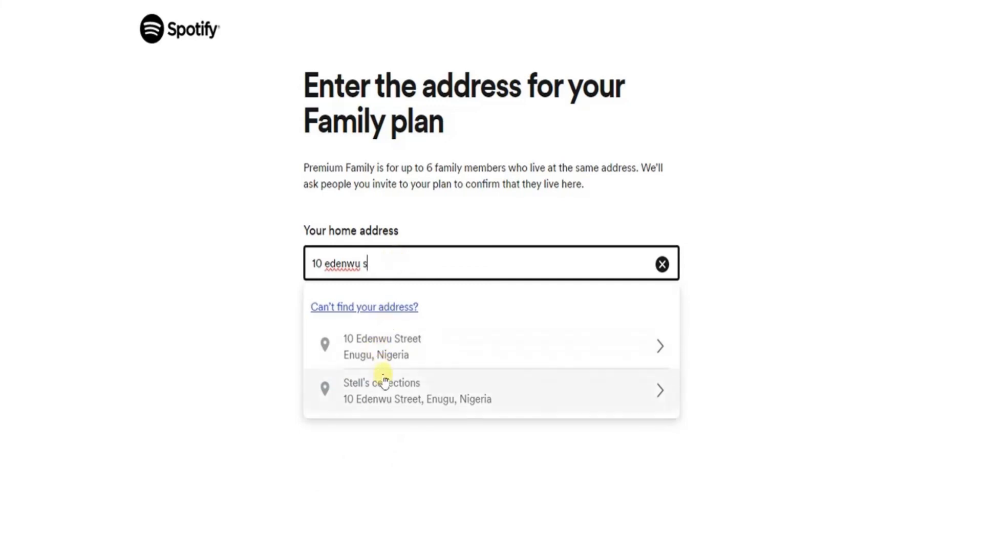
pyautogui.click(381, 390)
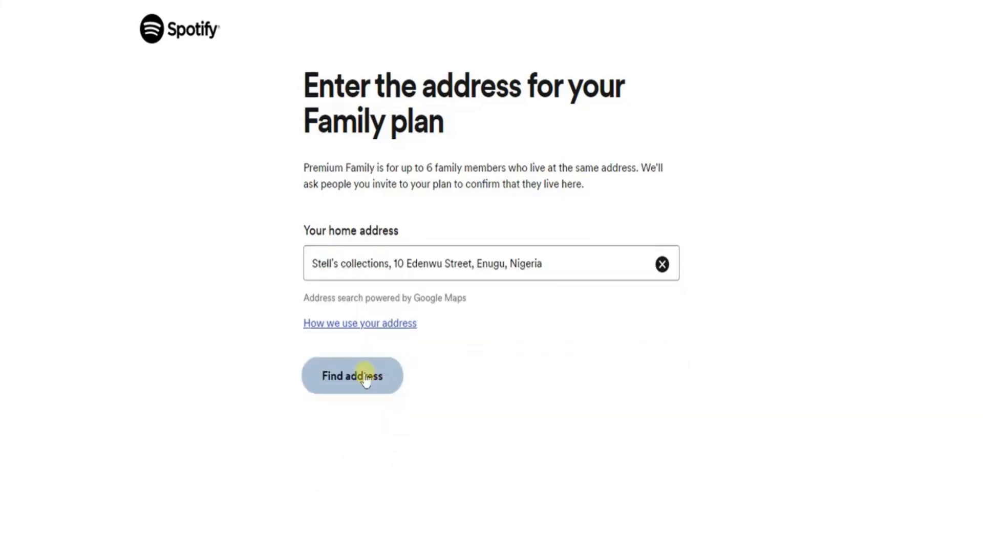
# Look up the chosen address and confirm it as the new home address.
pyautogui.click(351, 375)
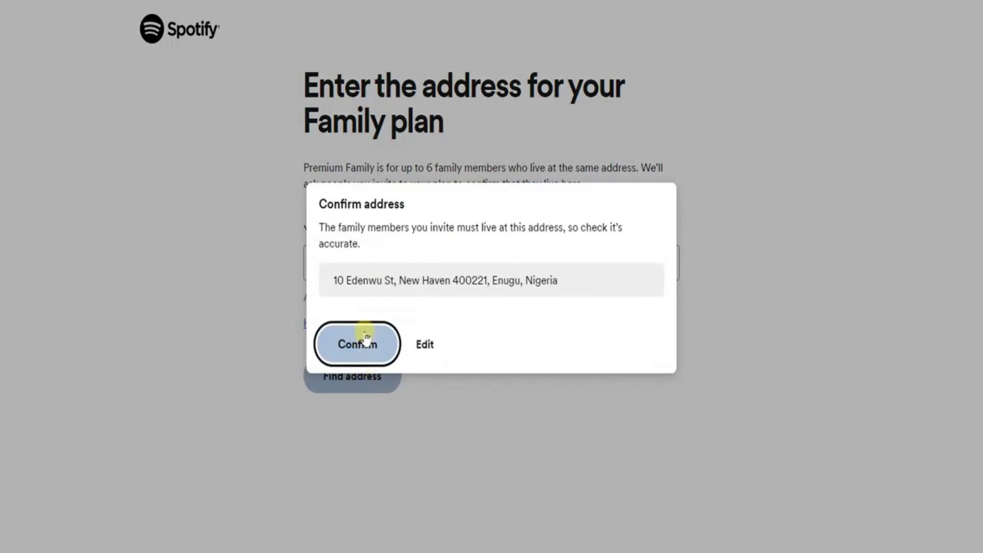
pyautogui.click(356, 344)
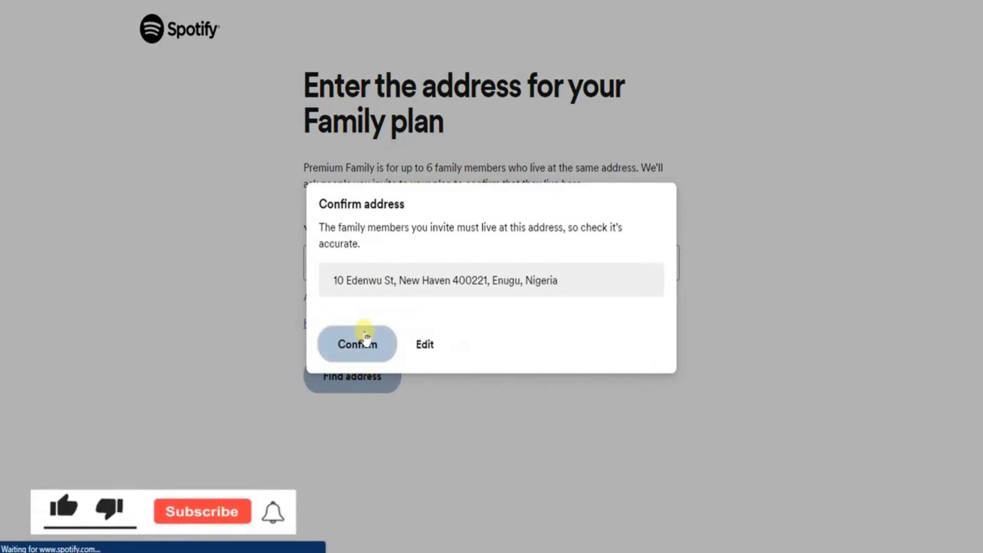
pyautogui.click(356, 344)
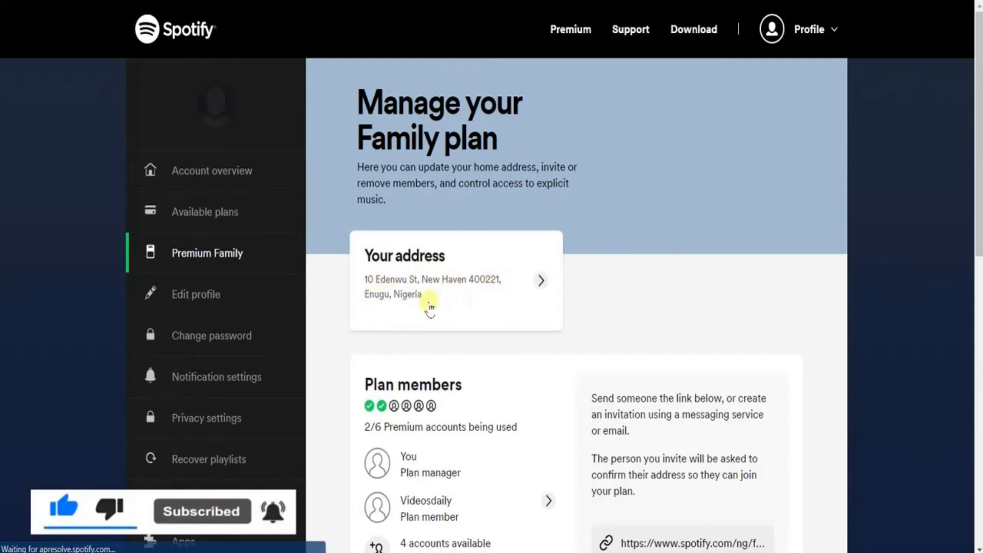
pyautogui.moveTo(511, 314)
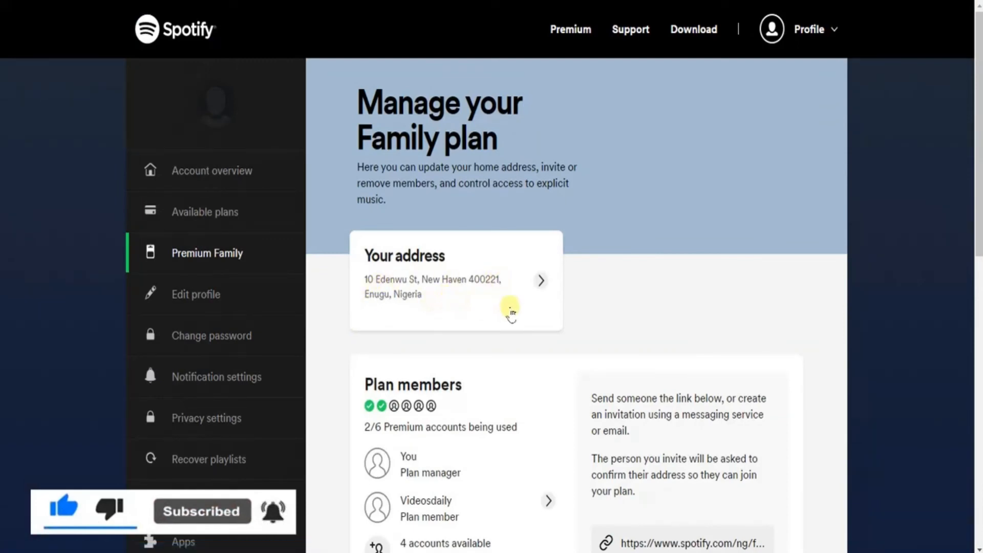